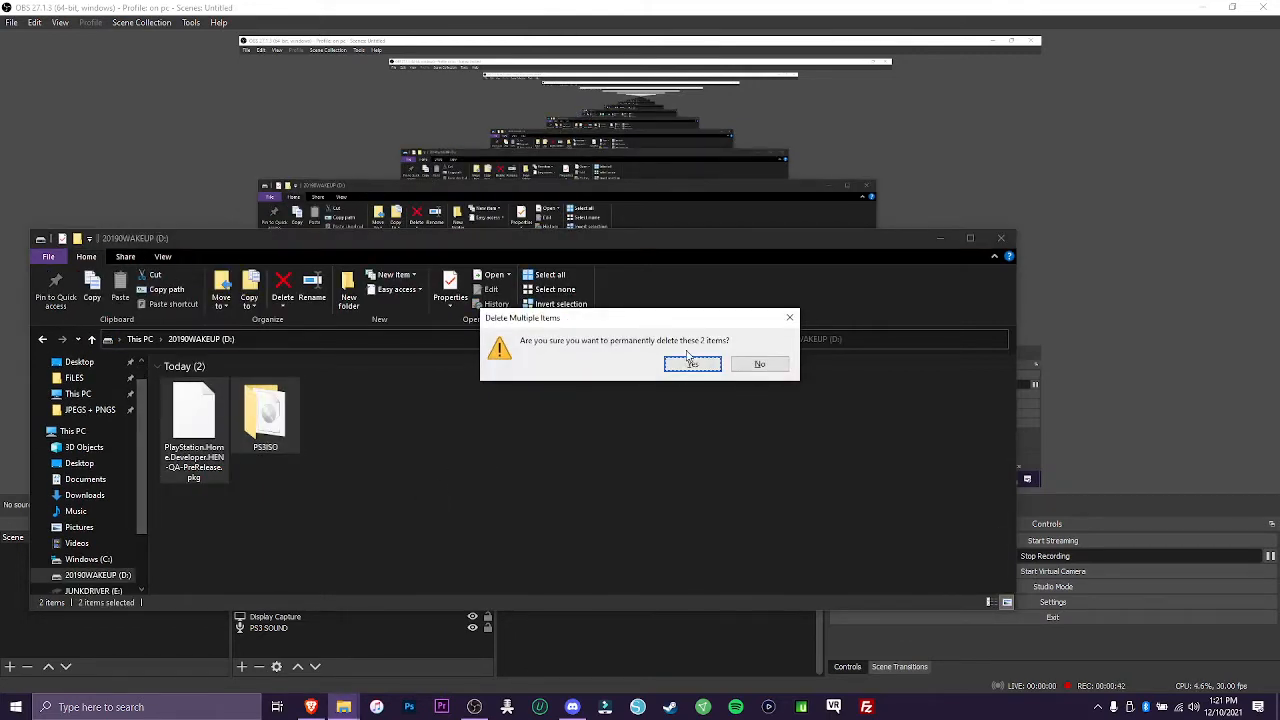
Step: Permanently delete the two old items from drive D and paste the two desktop items into it
click(692, 364)
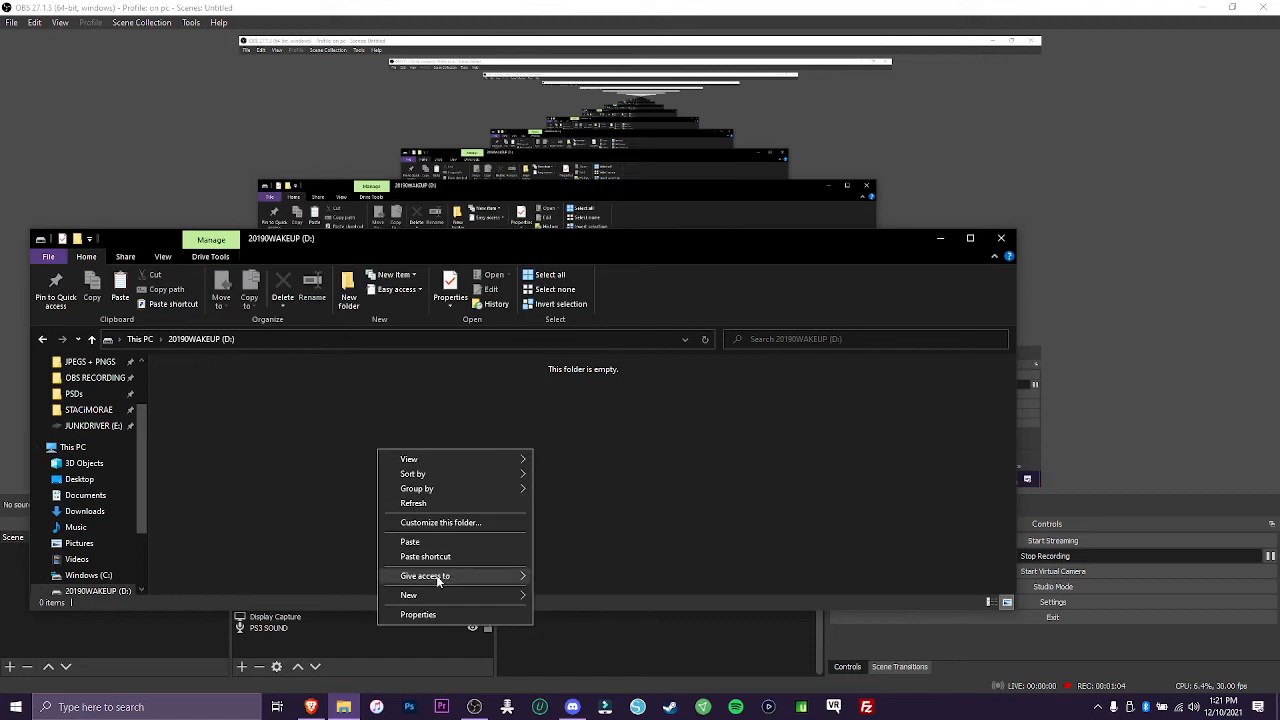
click(408, 540)
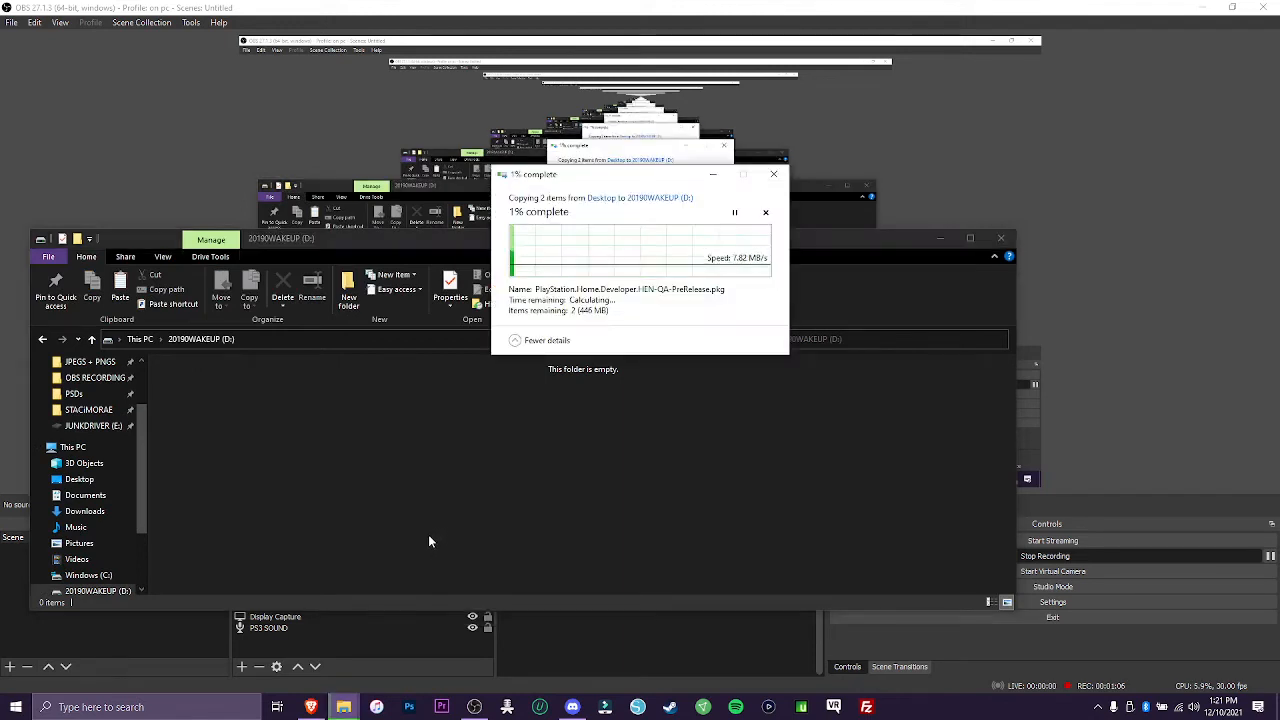
mouse_move(1236, 500)
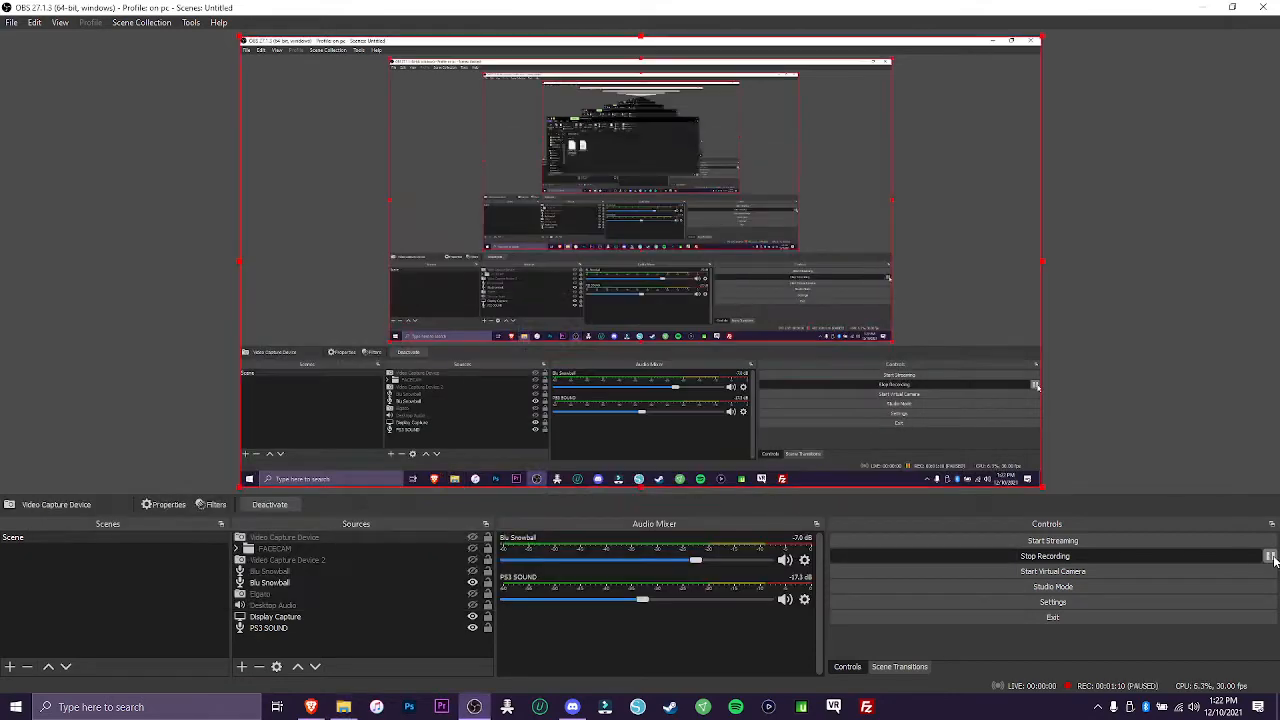
click(1270, 556)
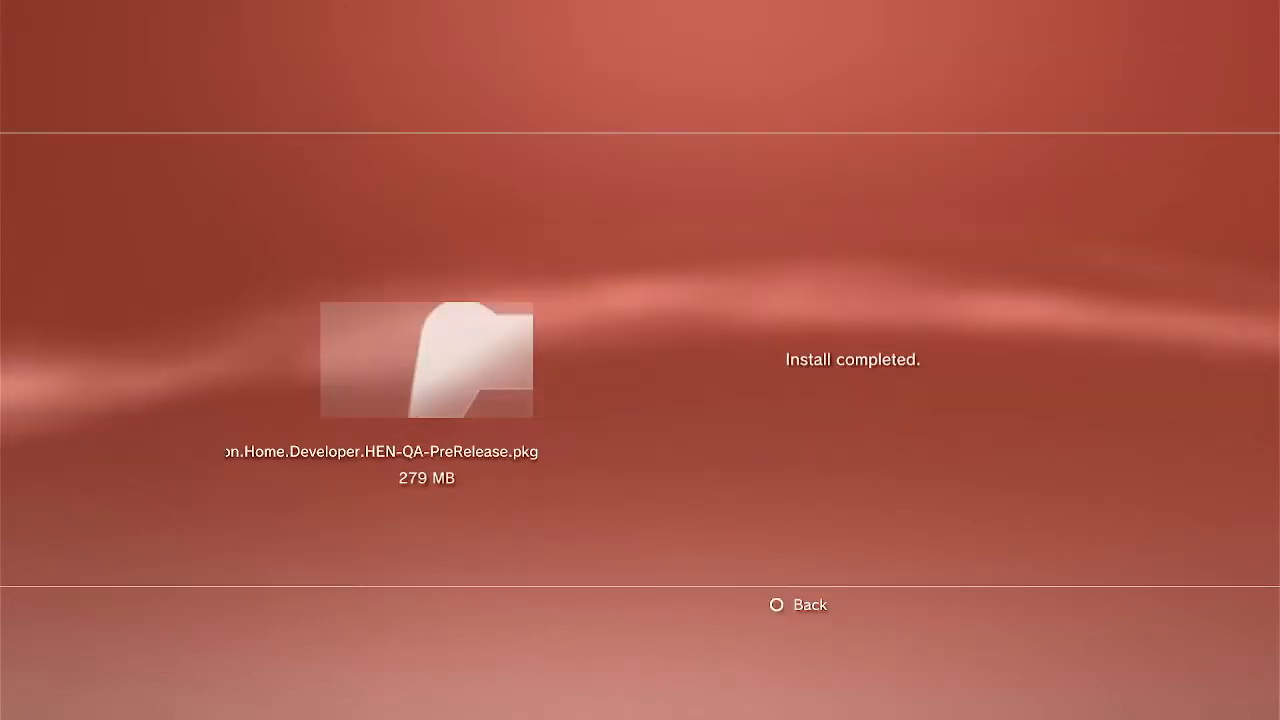
Step: Leave the Home Developer pkg install-completed screen and return to the PS3 file manager
click(796, 604)
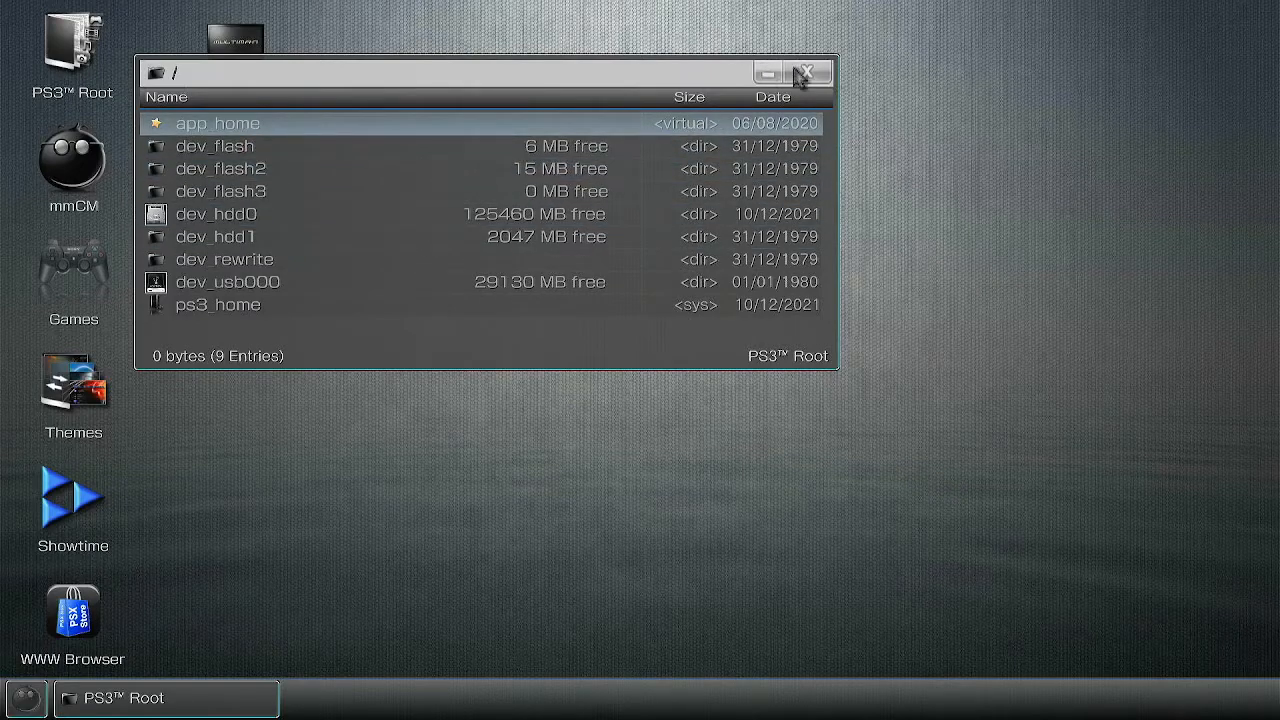
Step: Cut NPIA00010 (2).iso from dev_usb000/PS3ISO and paste it into dev_hdd0/PS3ISO
double_click(228, 280)
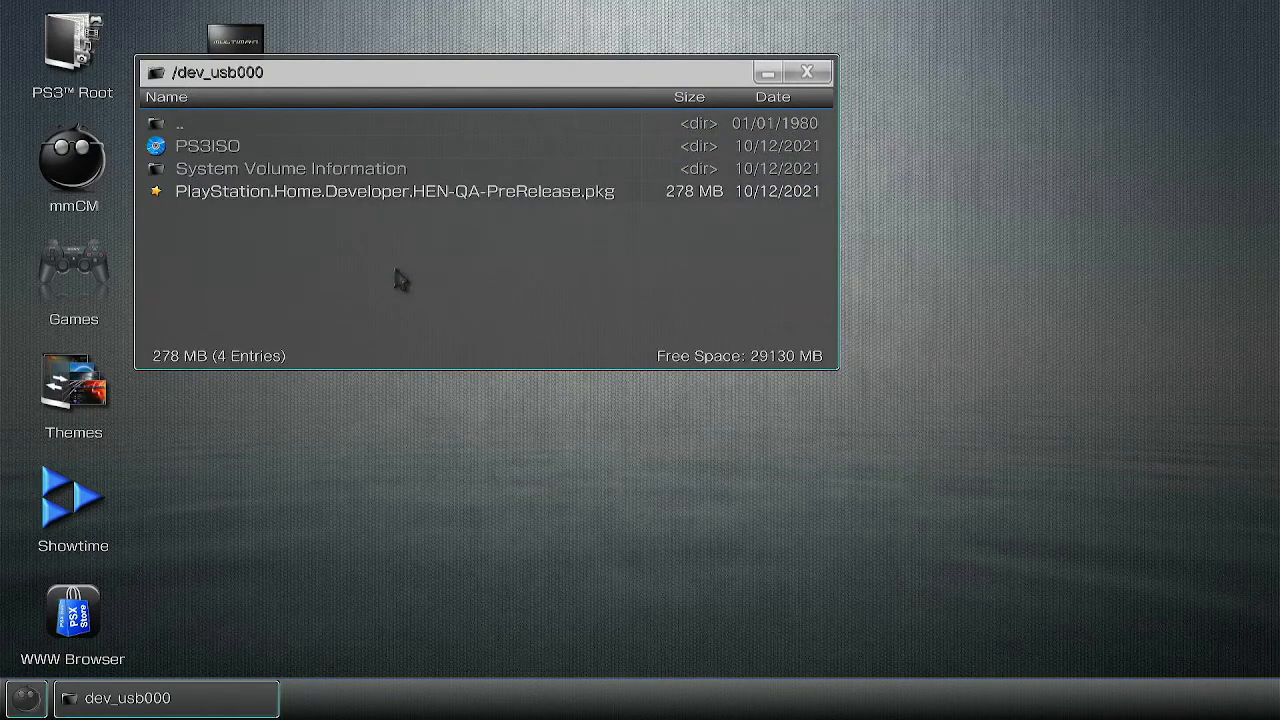
double_click(208, 144)
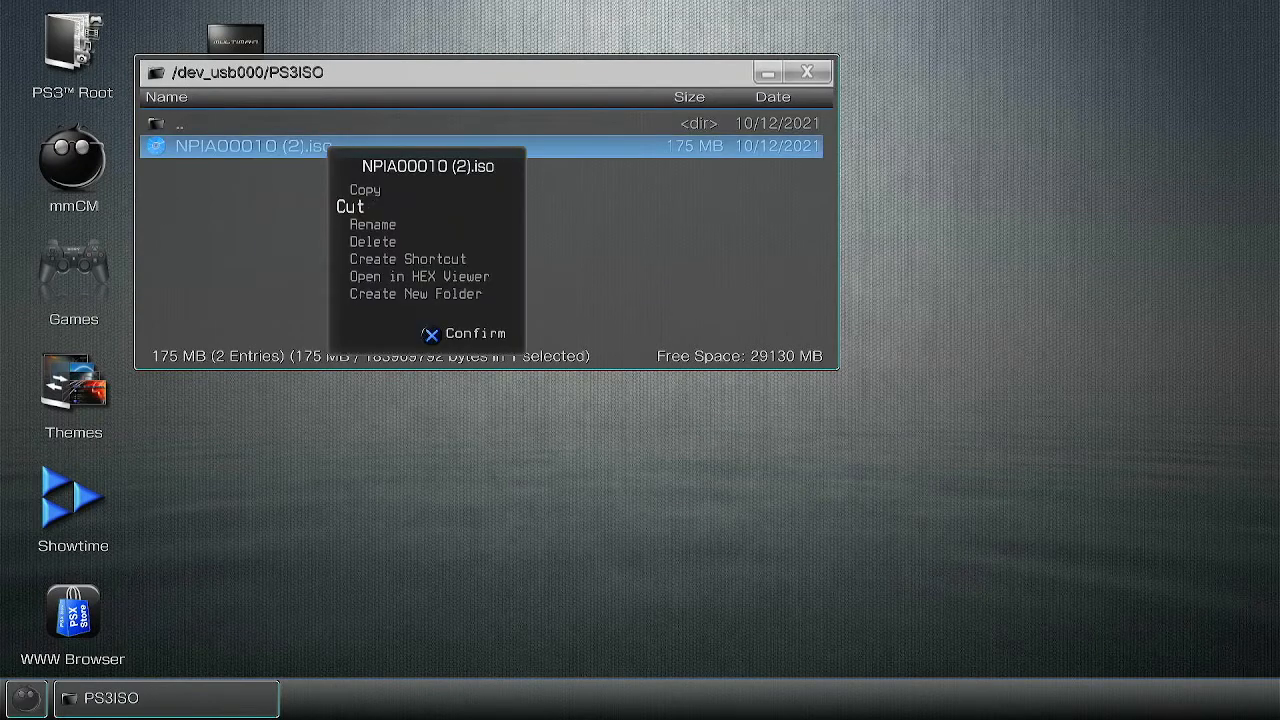
click(350, 206)
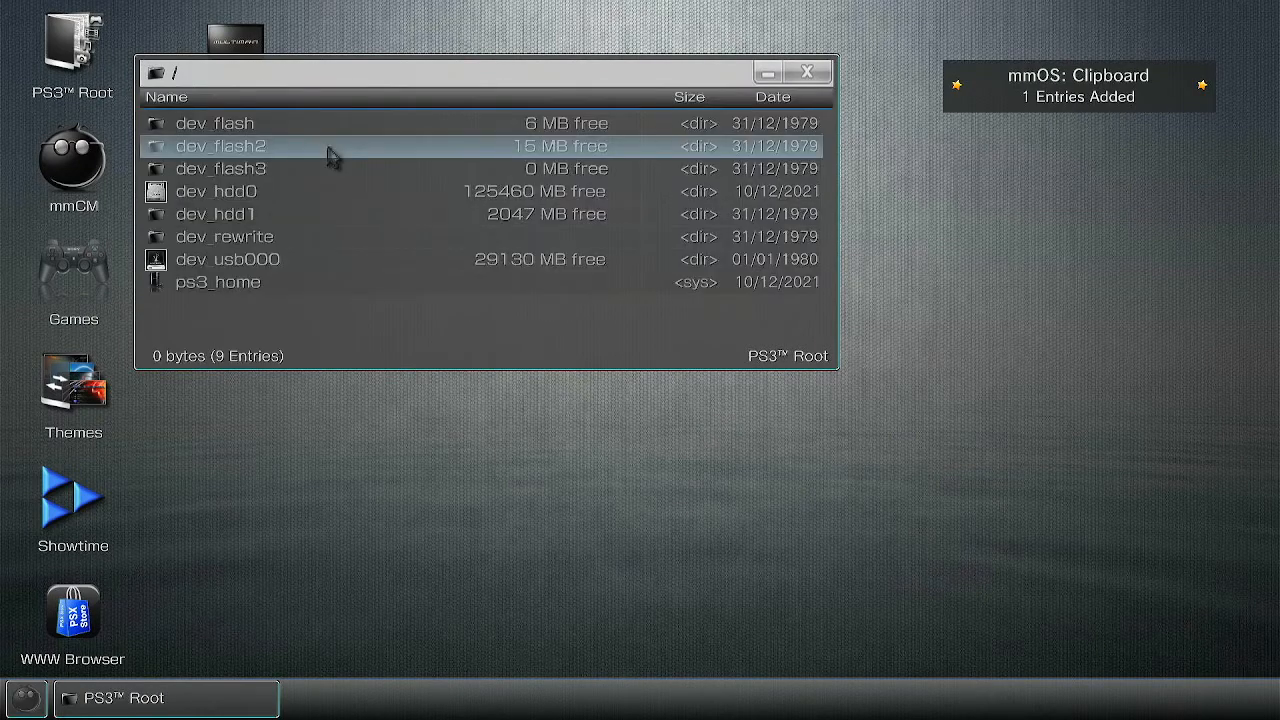
double_click(216, 192)
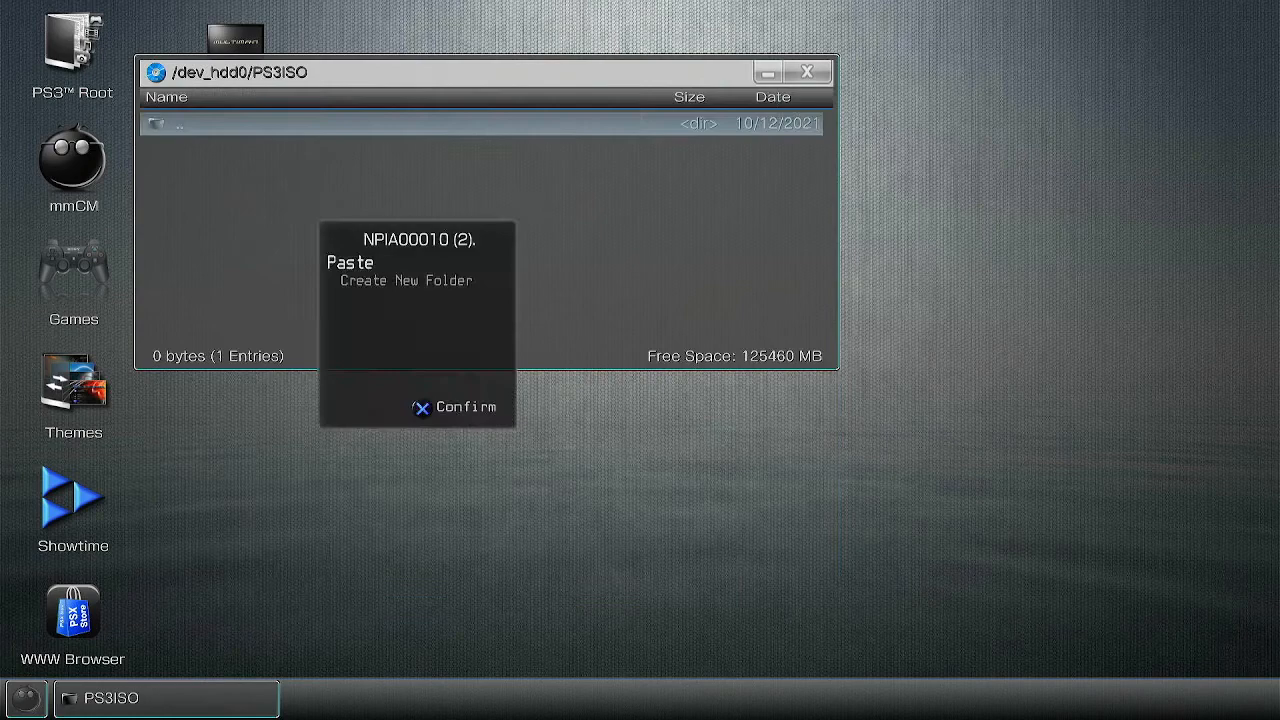
click(350, 262)
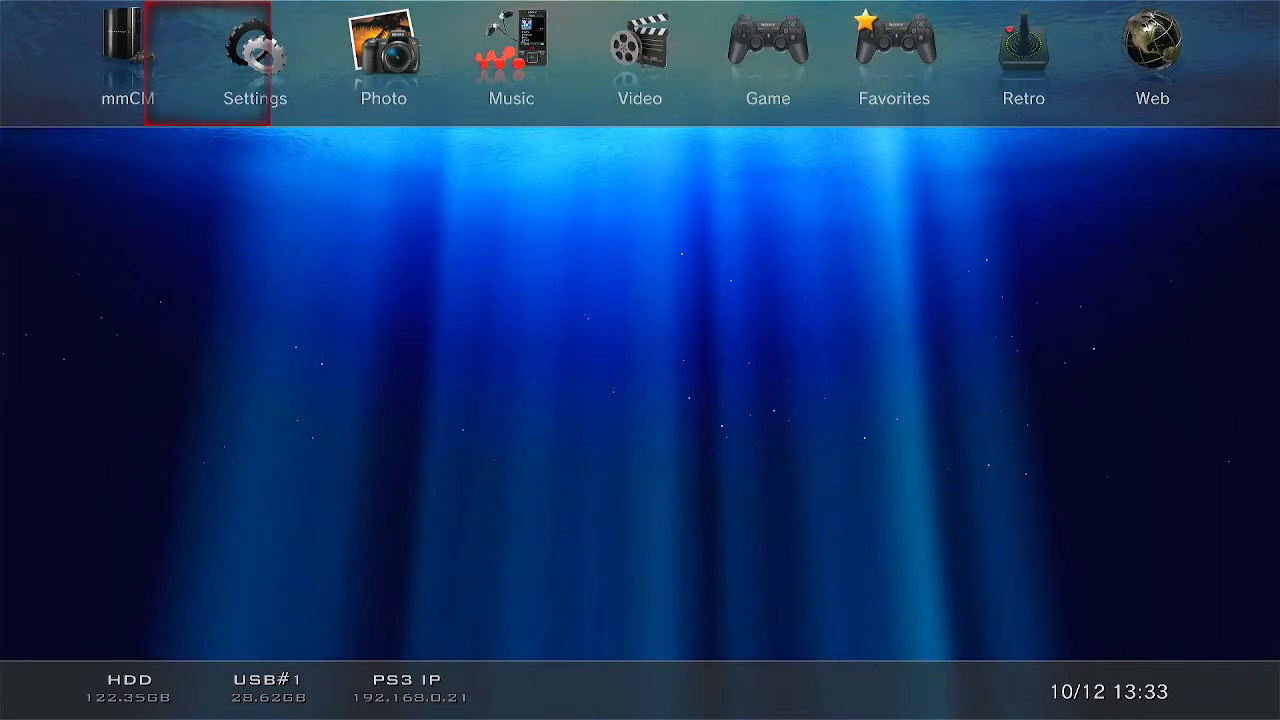
Step: Refresh the Game column in multiMAN so the PlayStation Home developer build appears and launches
click(768, 56)
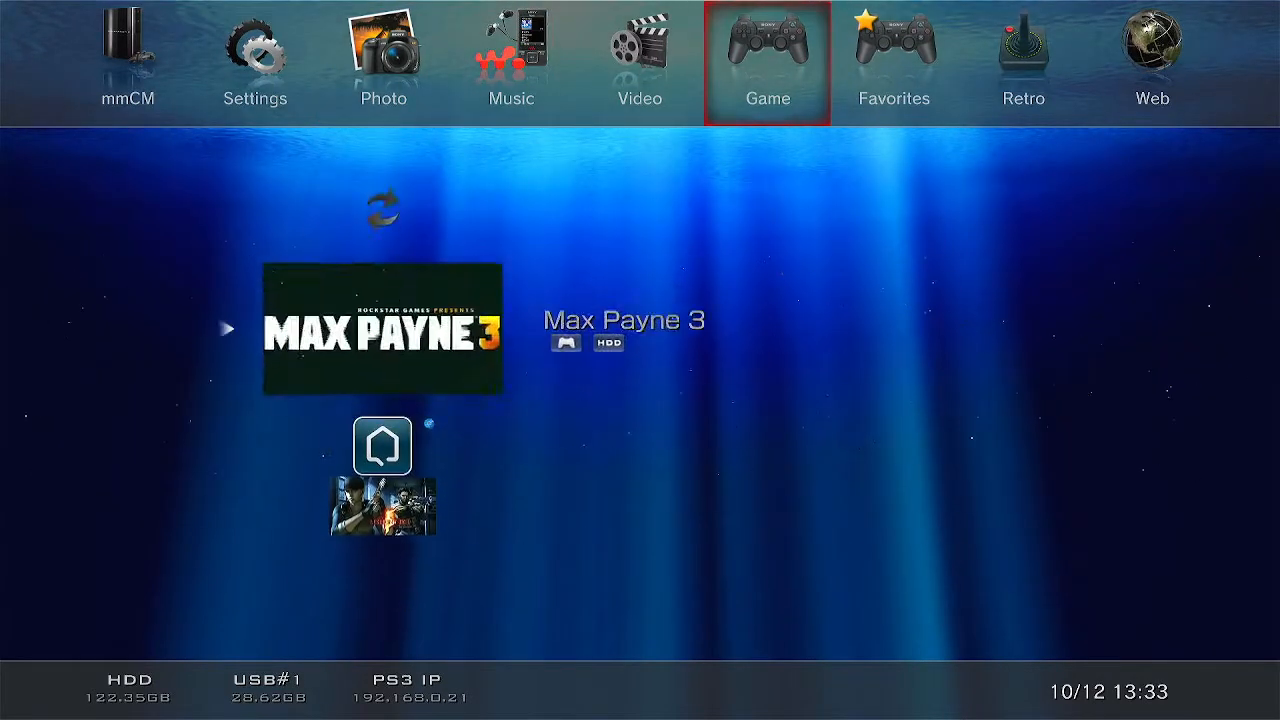
key(up)
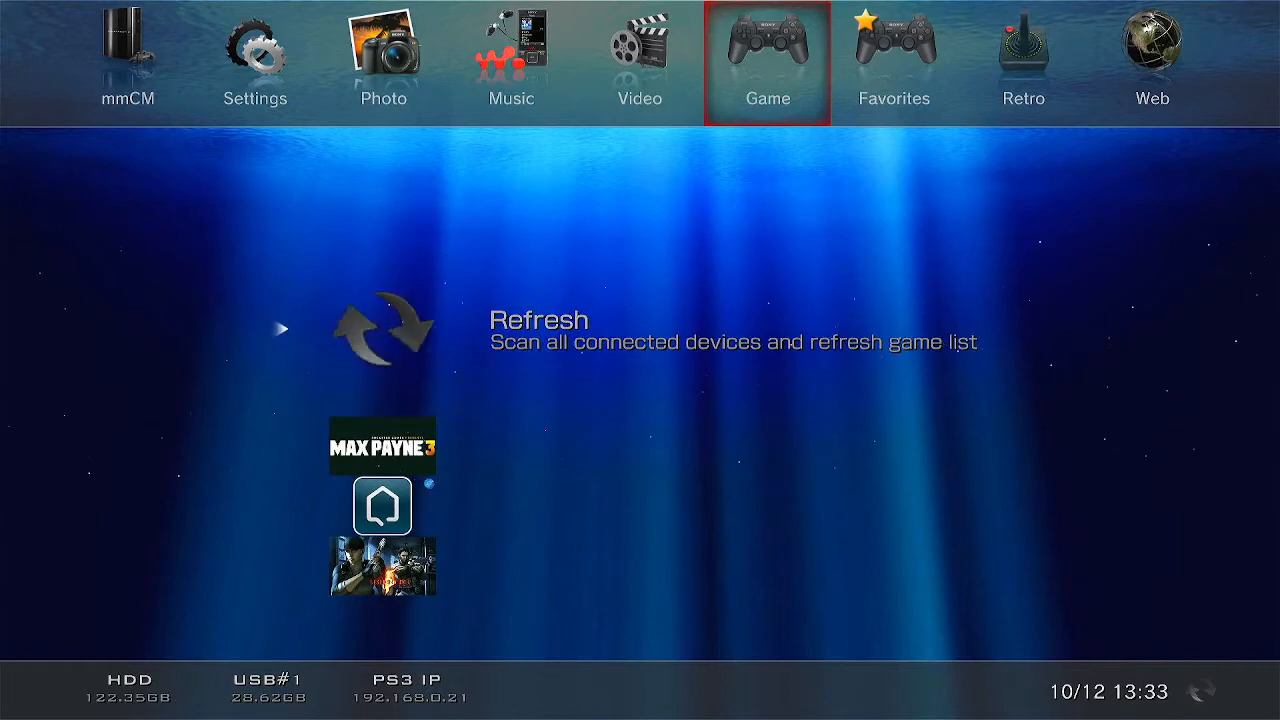
scroll(down, 3)
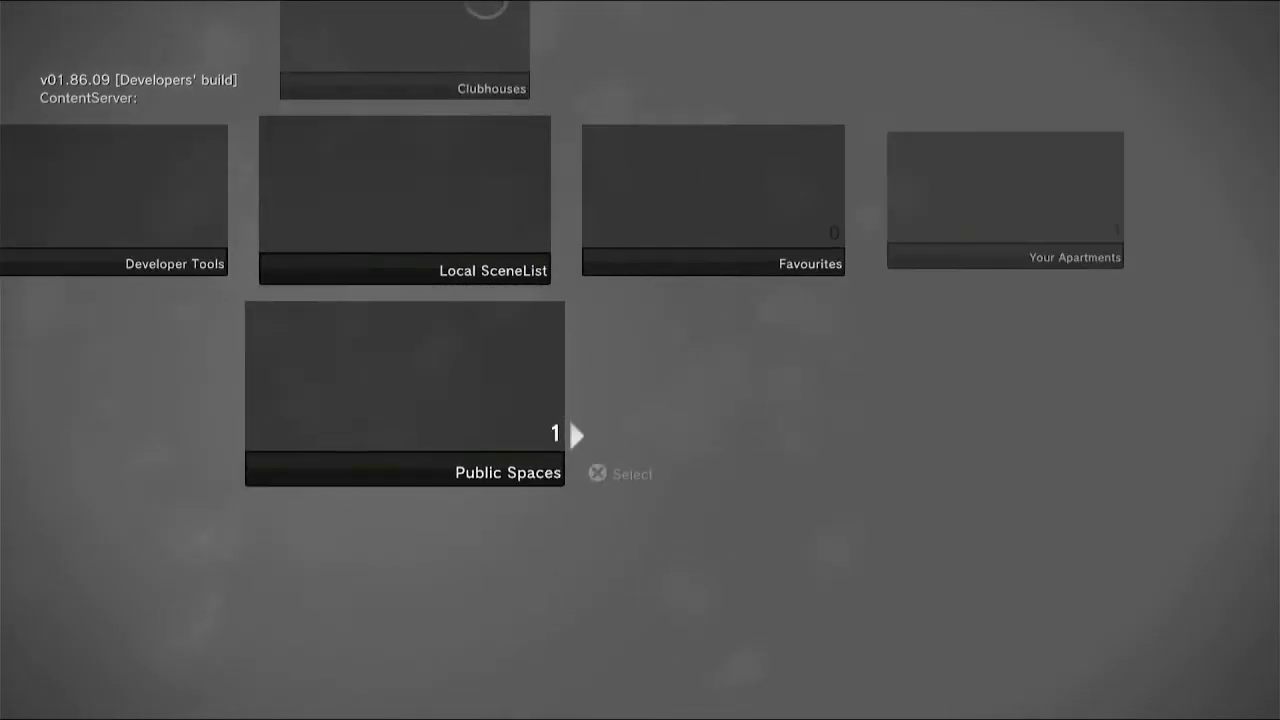
Step: Load Your Apartments from the developer build menu so the avatar appears in the apartment
click(404, 392)
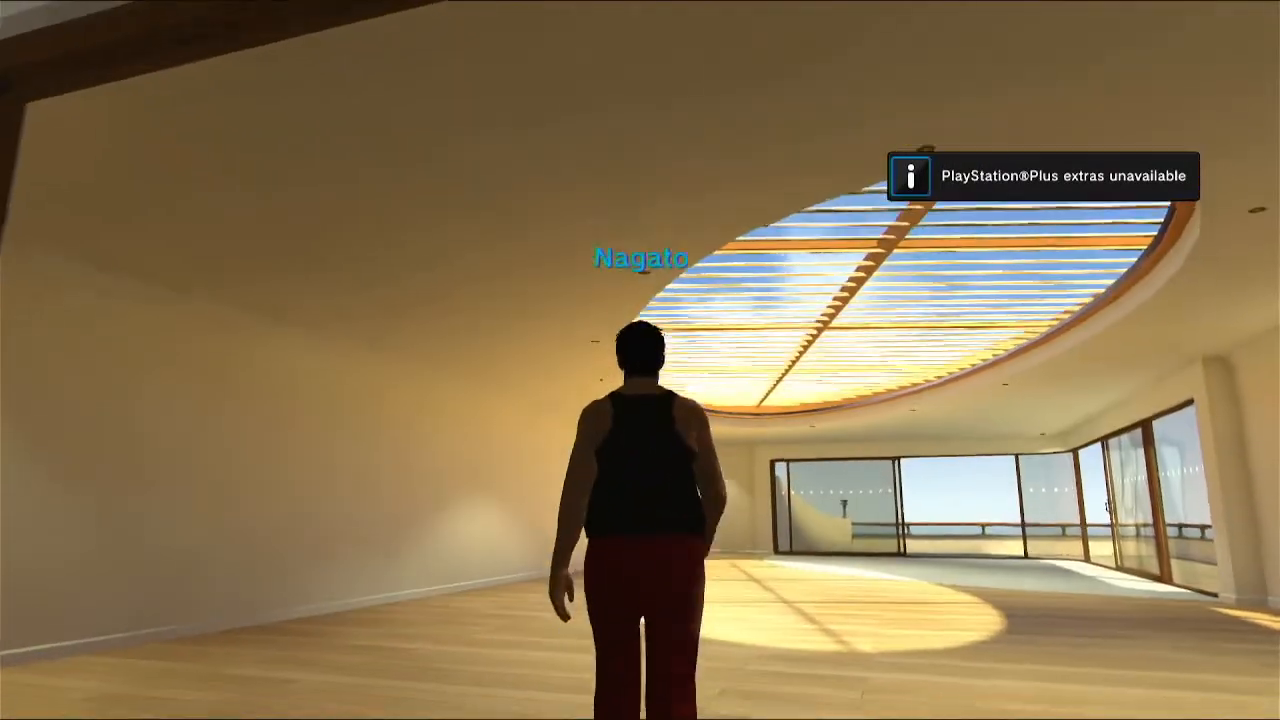
Step: Walk the avatar across the apartment's main room and turn it around
key(w)
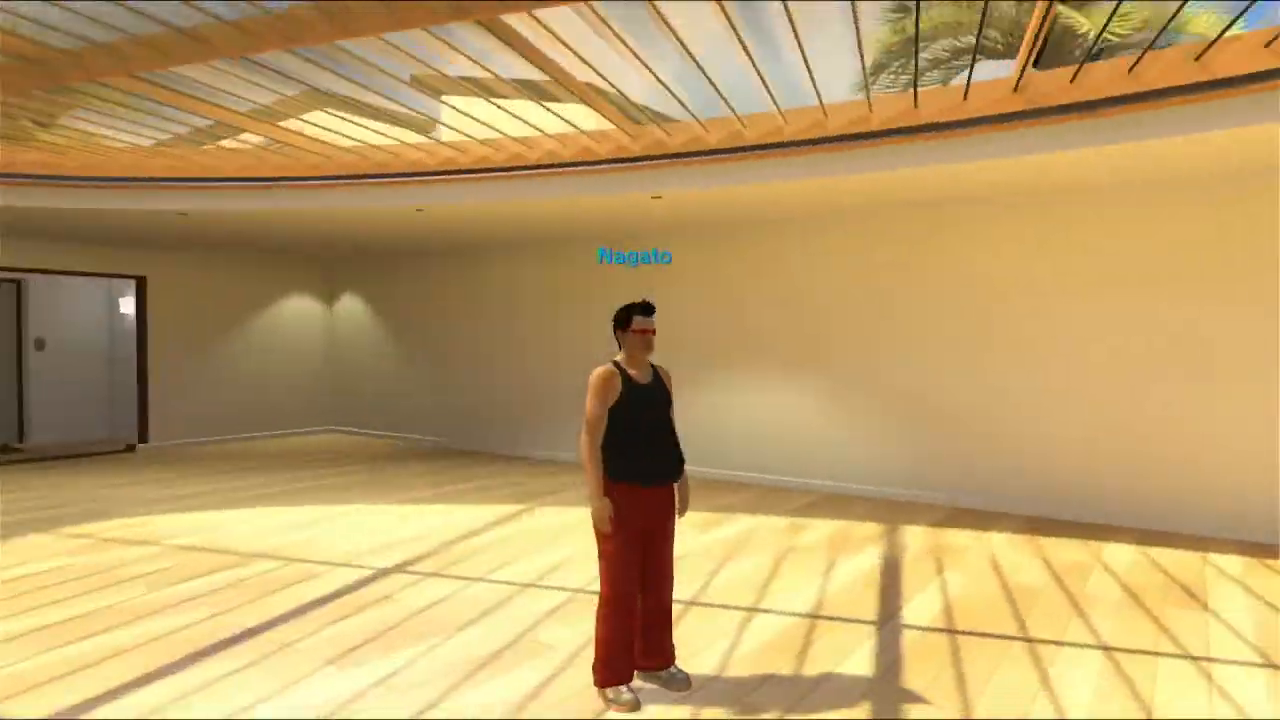
key(w)
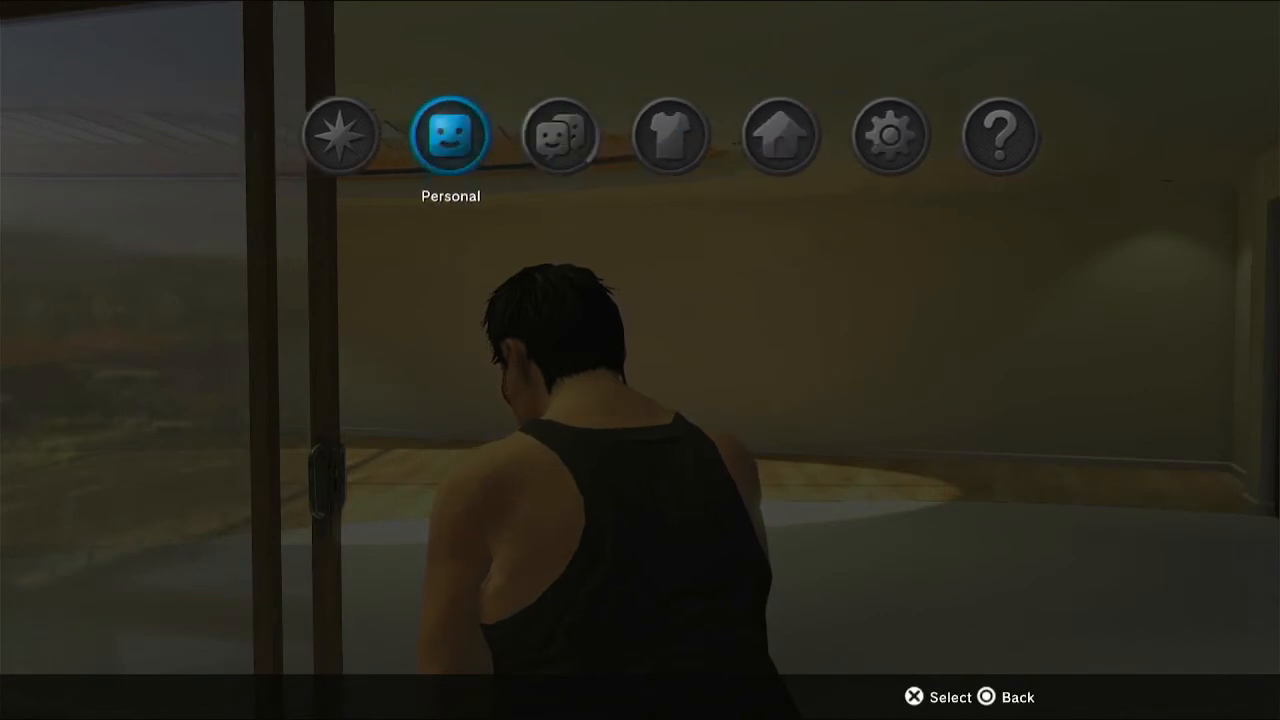
Step: Enter the Clothing wardrobe from the Personal menu and put on the black hoodie and dark jeans
click(450, 136)
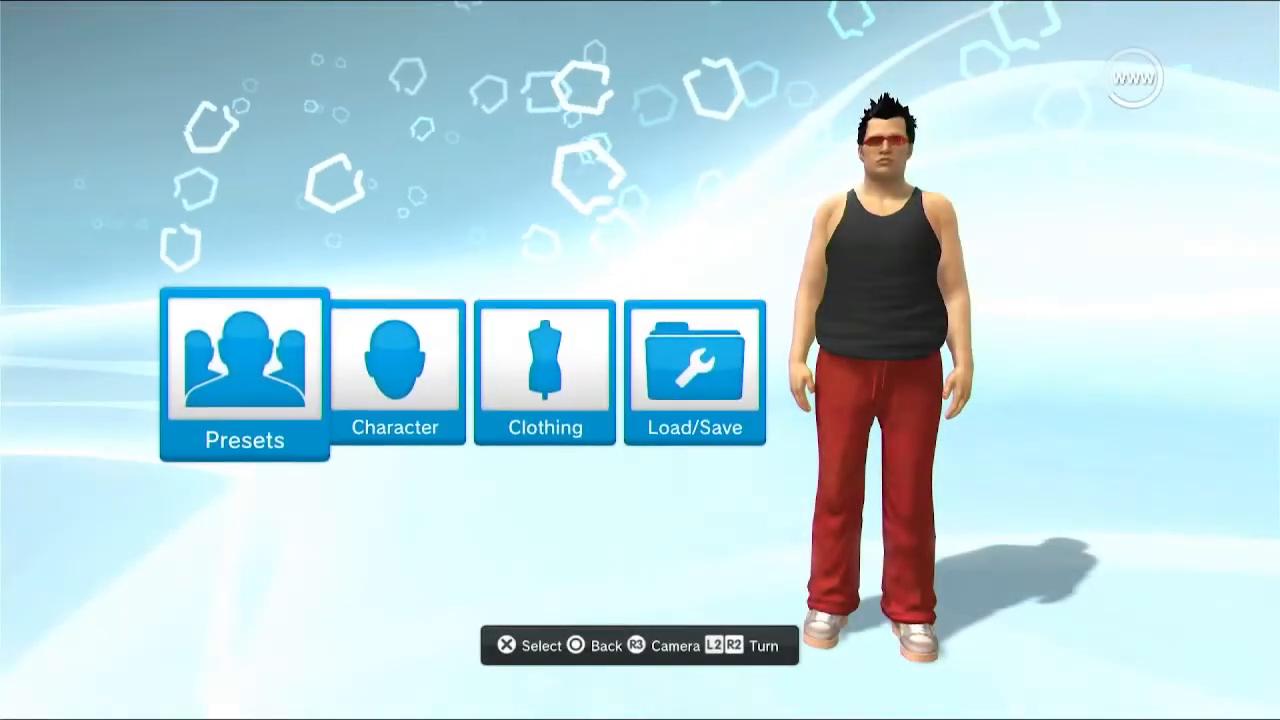
click(396, 376)
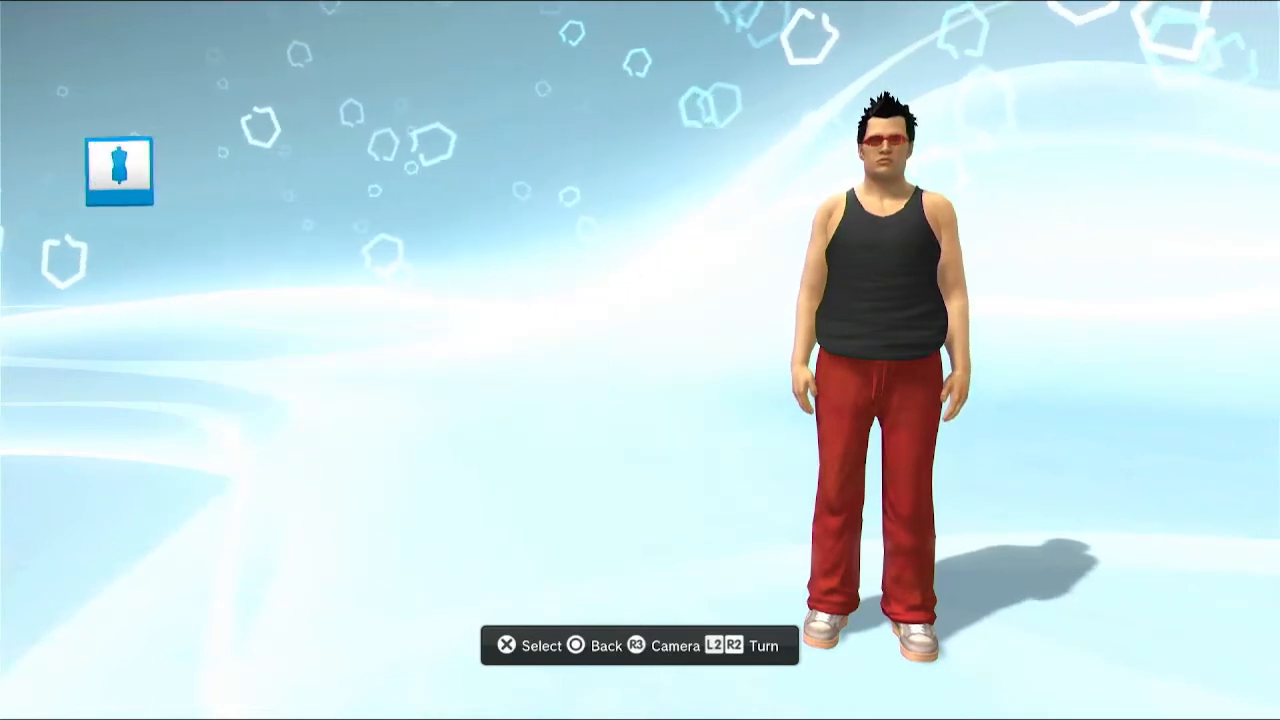
click(120, 168)
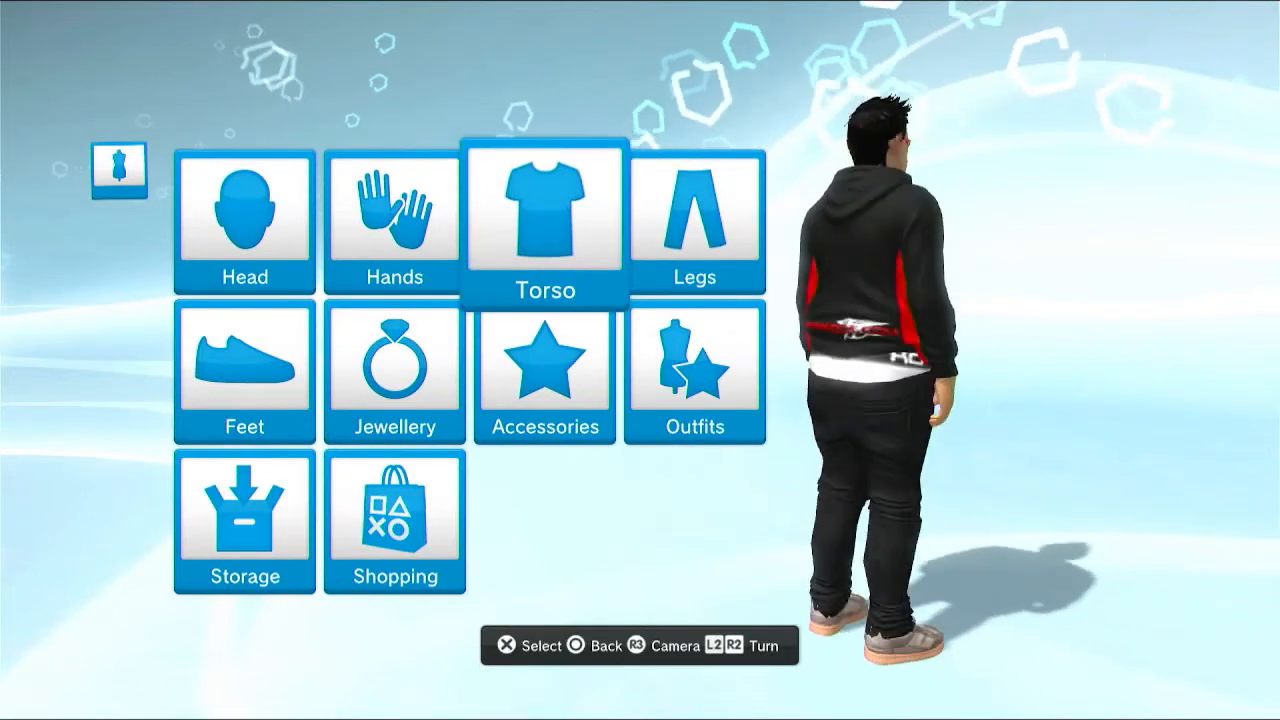
click(244, 372)
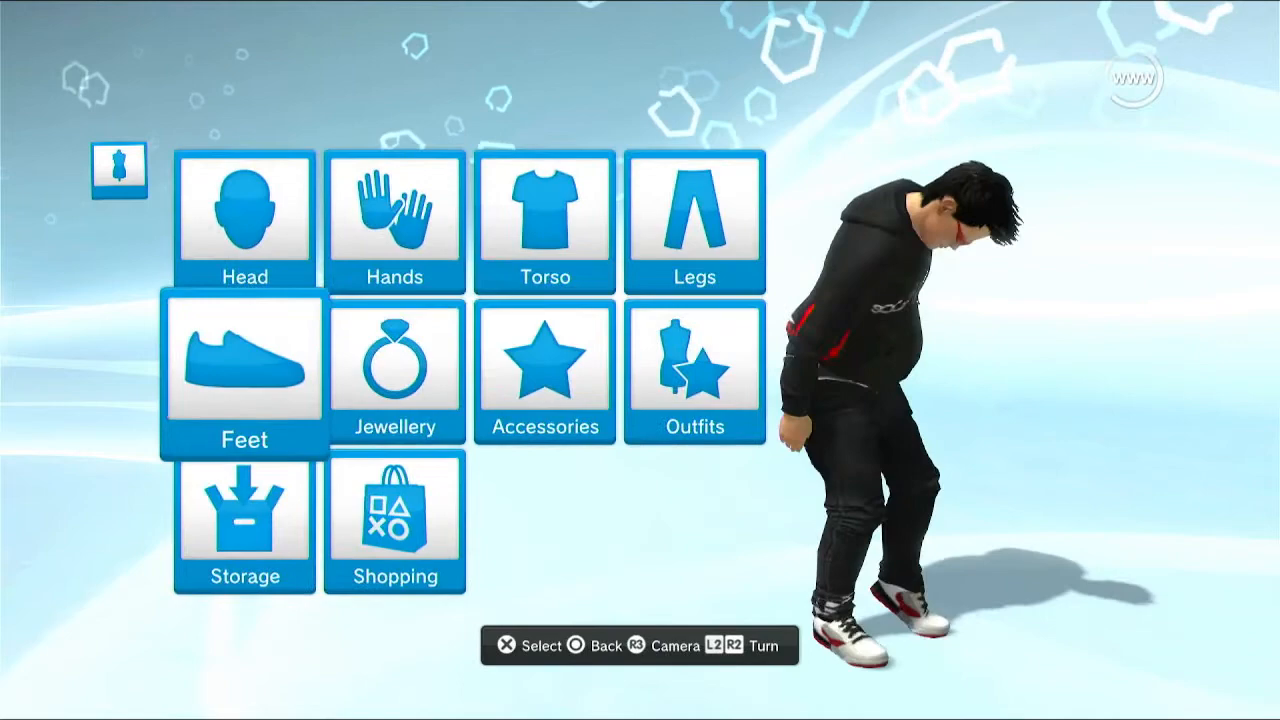
Step: Swap to black boots and a black beanie, then exit the wardrobe back to the apartment
click(244, 360)
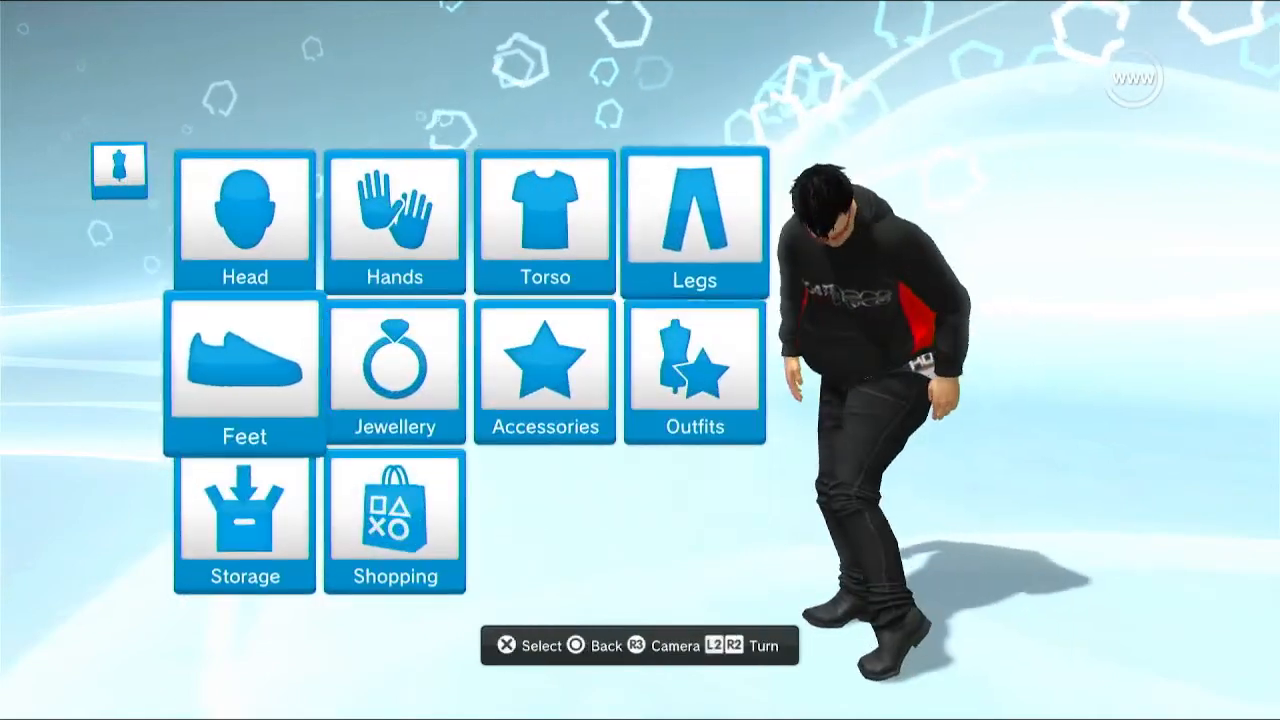
click(244, 220)
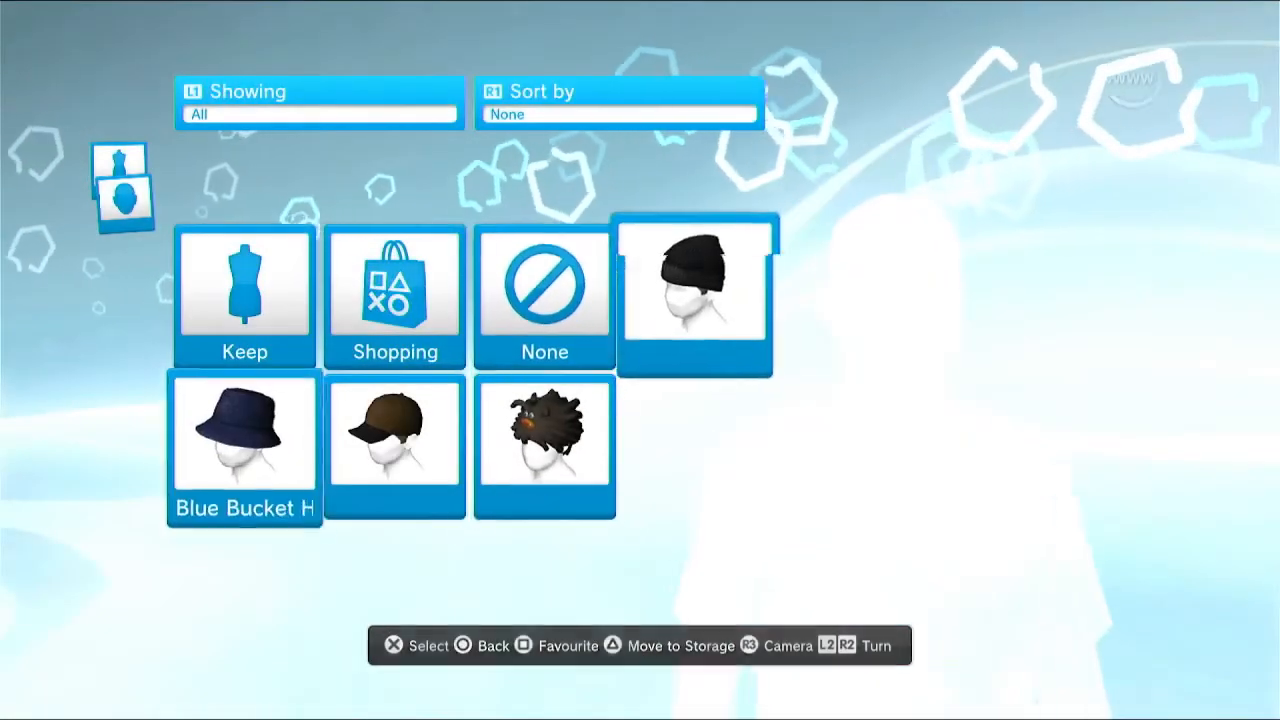
key(Back)
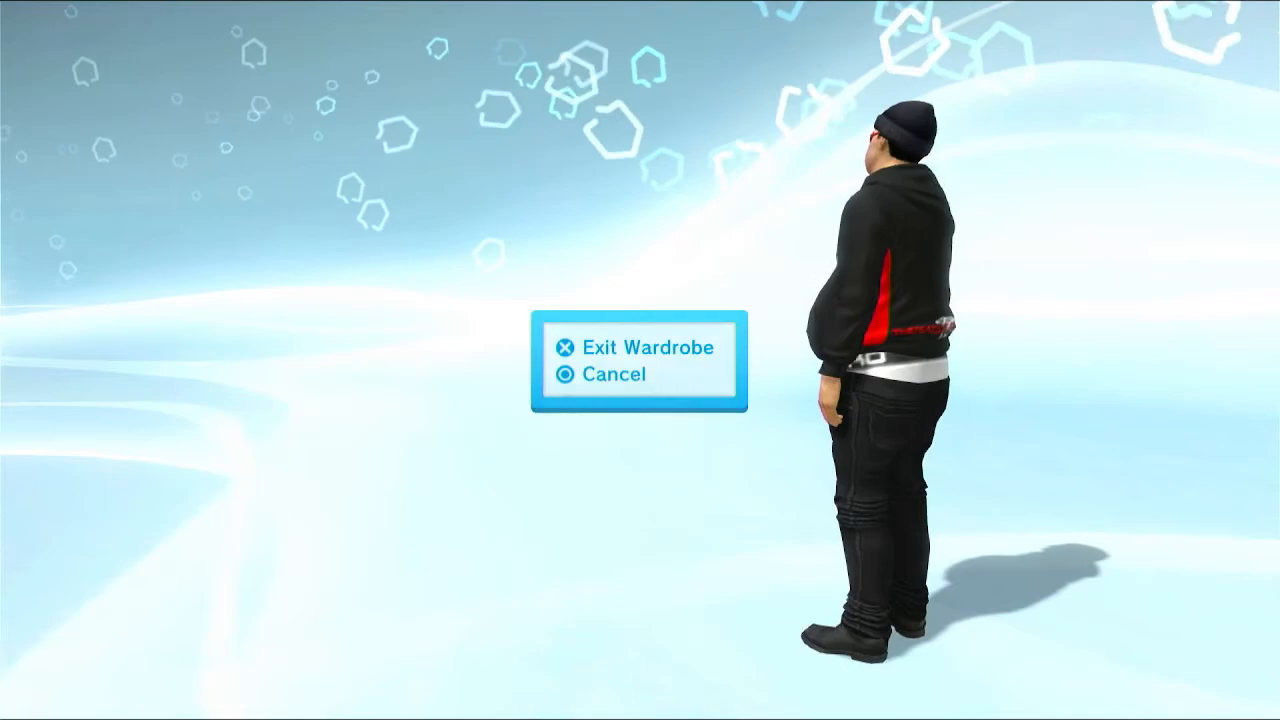
click(648, 348)
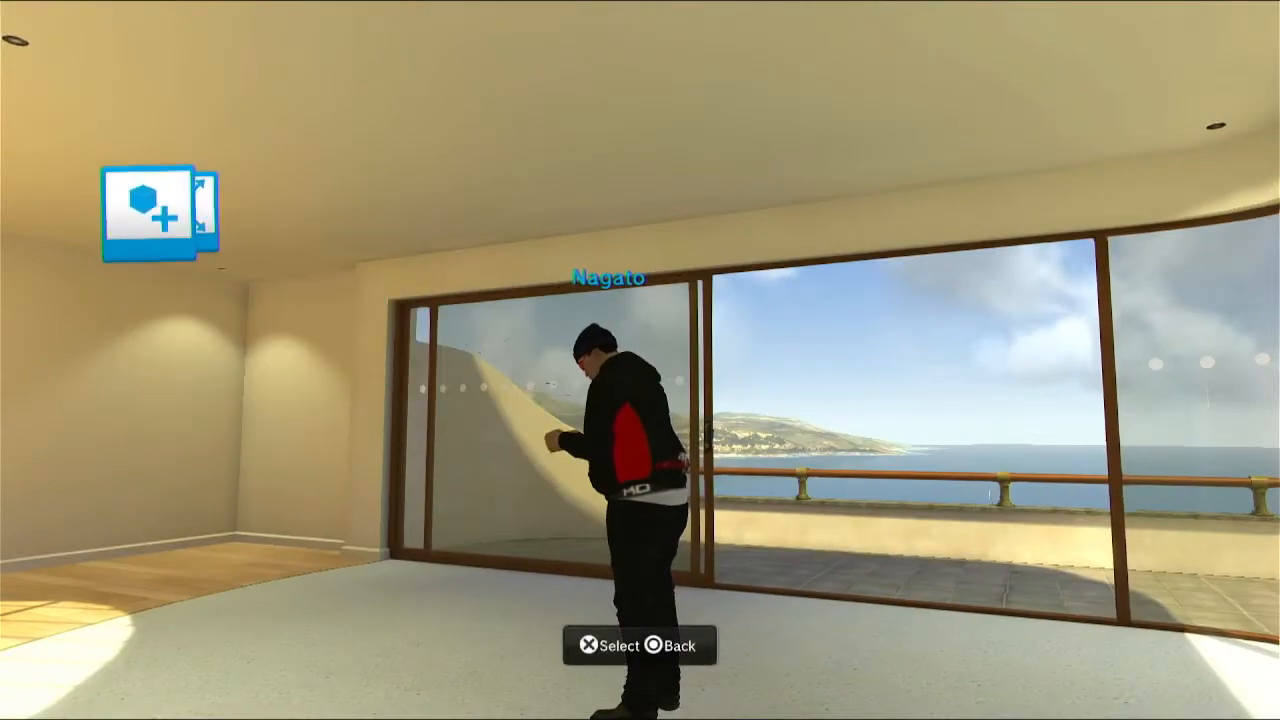
Step: Place the Harbour Studio Chair on the apartment floor and seat the avatar on it
click(164, 210)
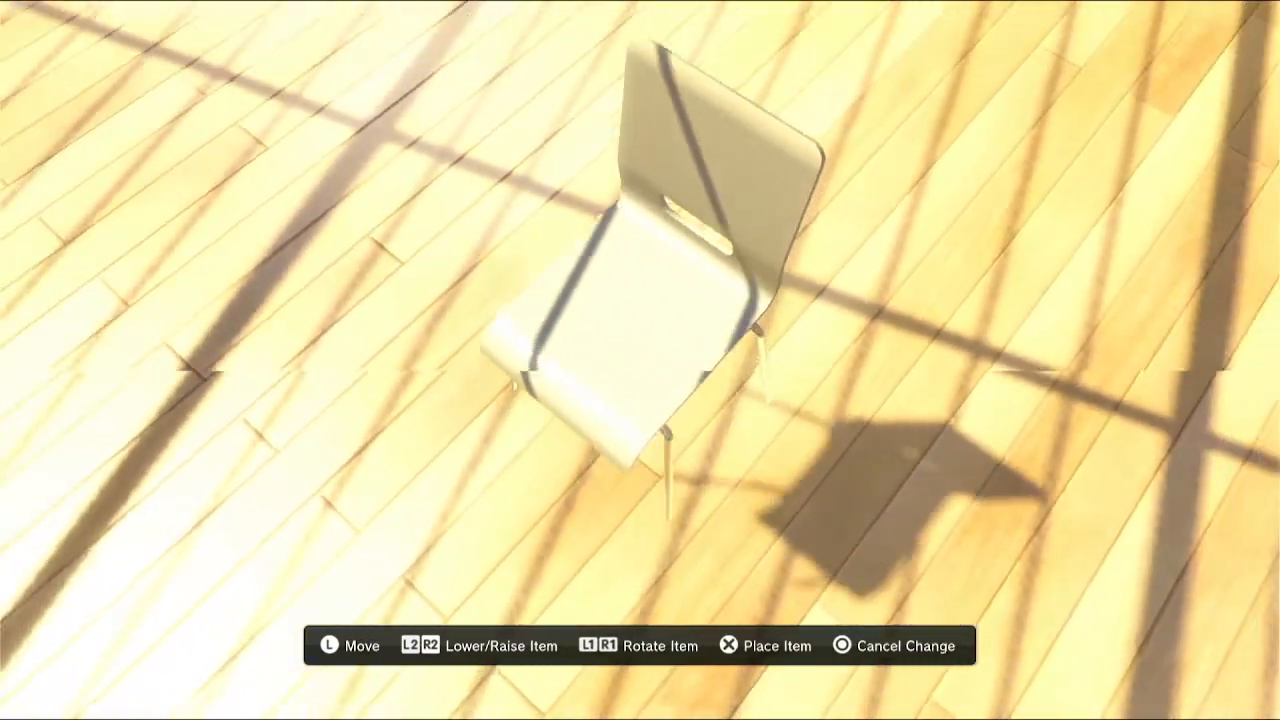
key(x)
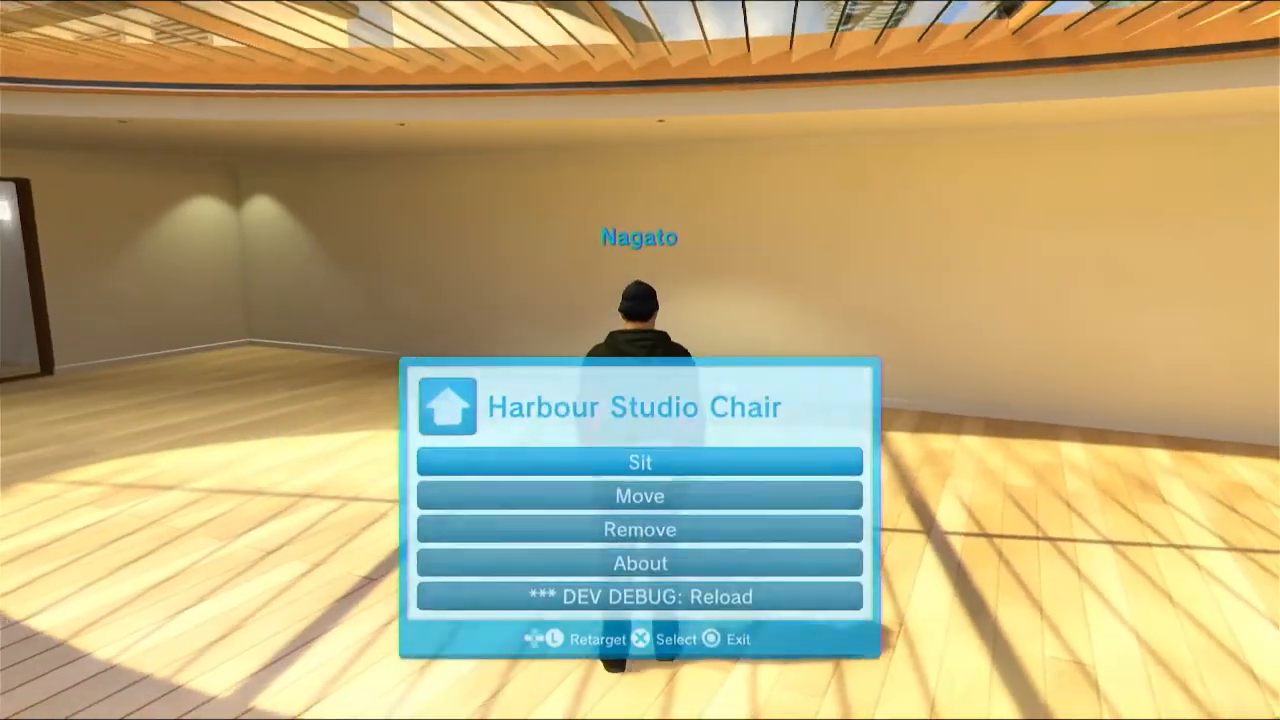
click(640, 462)
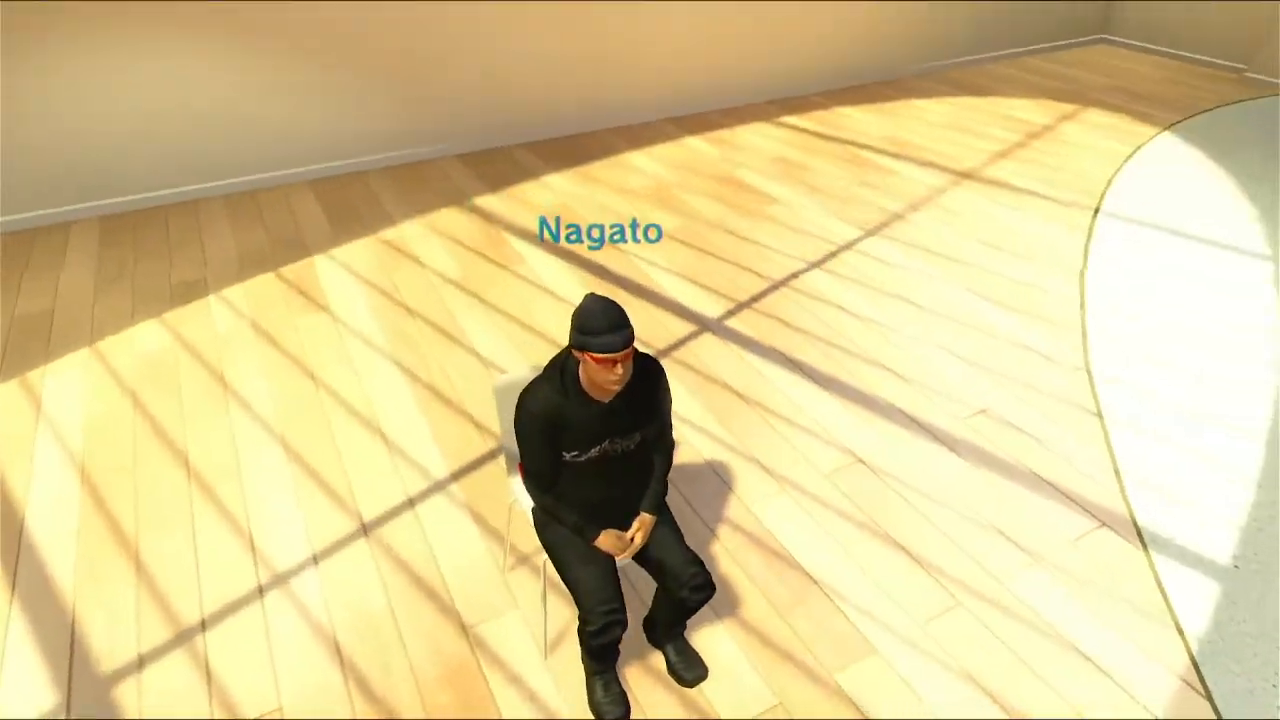